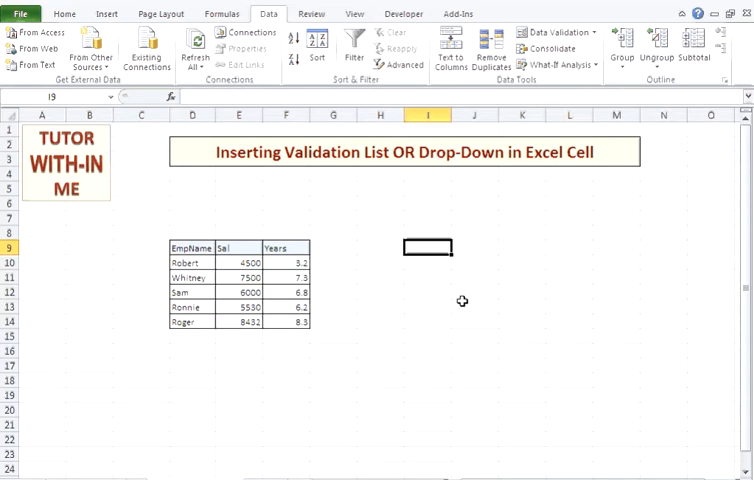
mouse_move(448, 294)
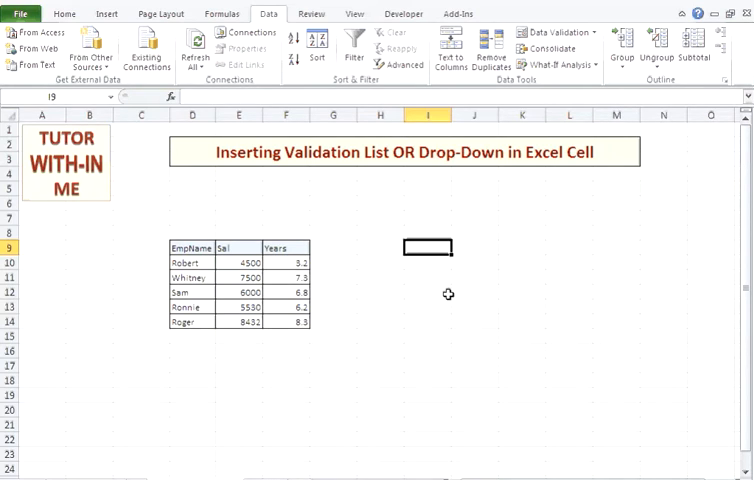
mouse_move(420, 336)
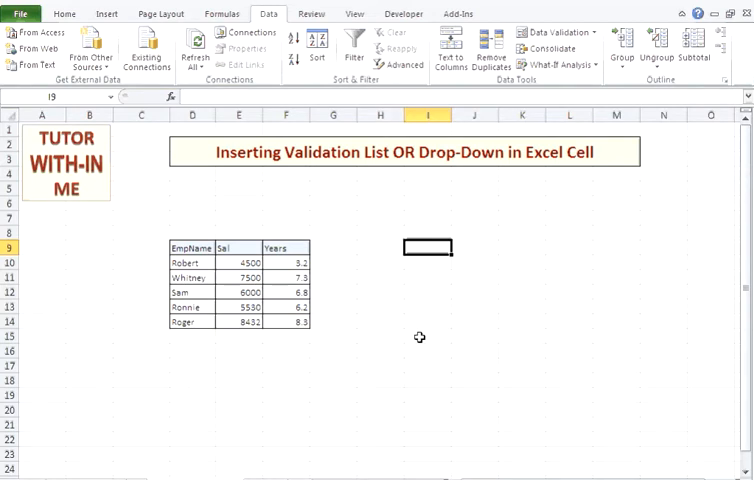
mouse_move(428, 272)
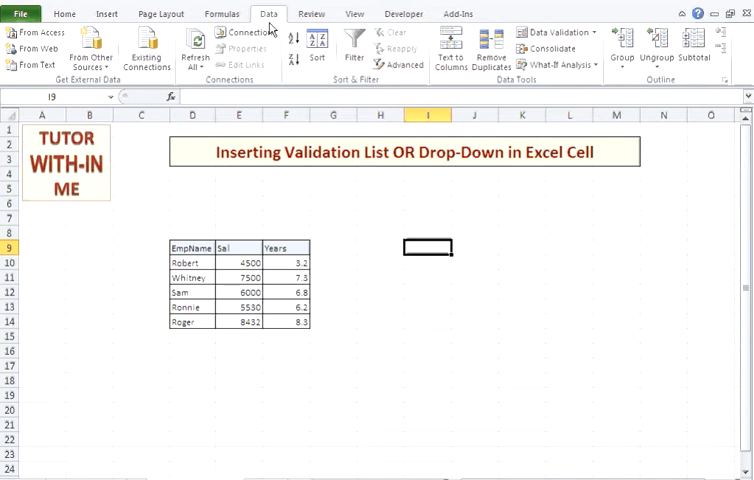
mouse_move(344, 36)
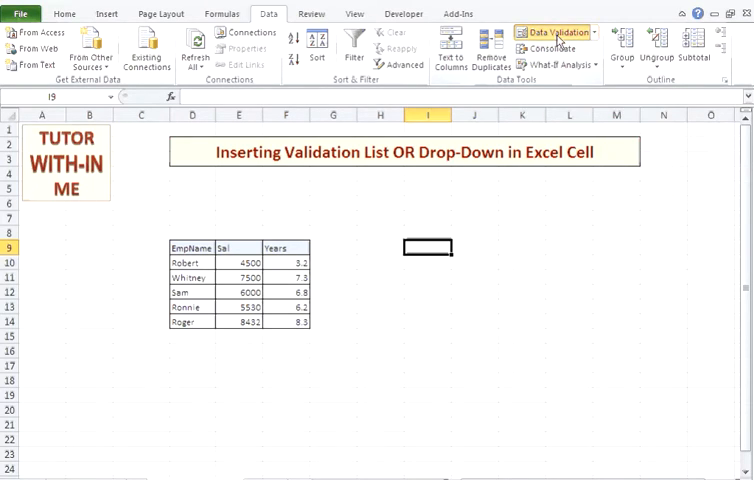
- Begin a Data Validation rule for I9 with Allow set to List
left_click(554, 32)
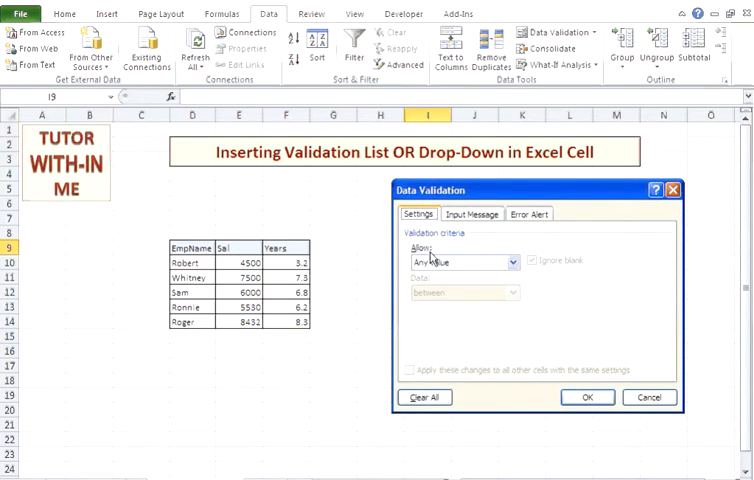
left_click(512, 262)
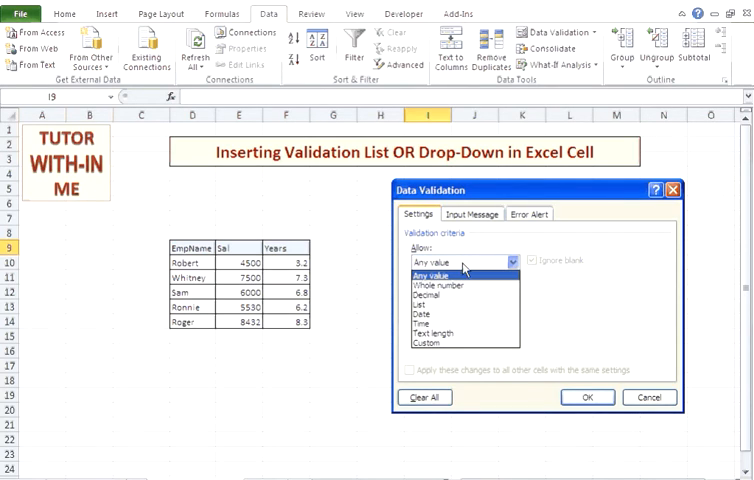
mouse_move(420, 302)
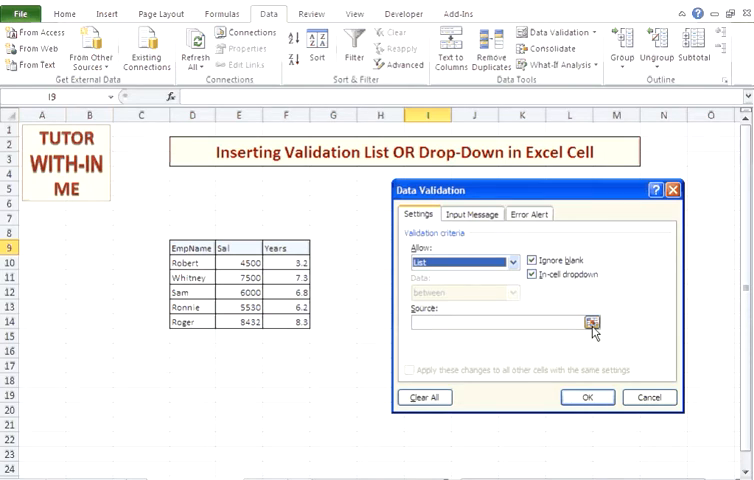
- Set the list source to the EmpName cells B10:B14 (Robert through Roger)
left_click(588, 322)
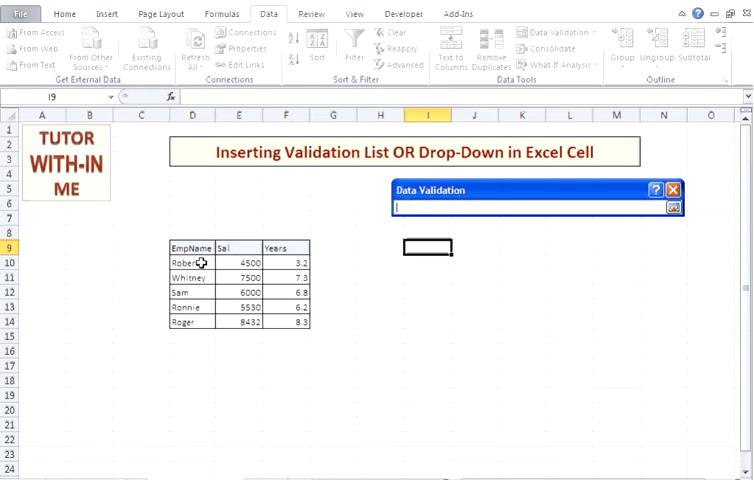
left_click_drag(188, 260, 188, 322)
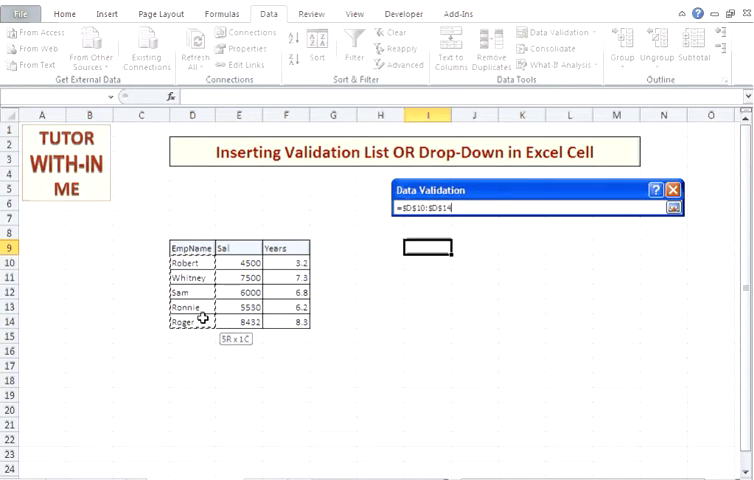
left_click(676, 208)
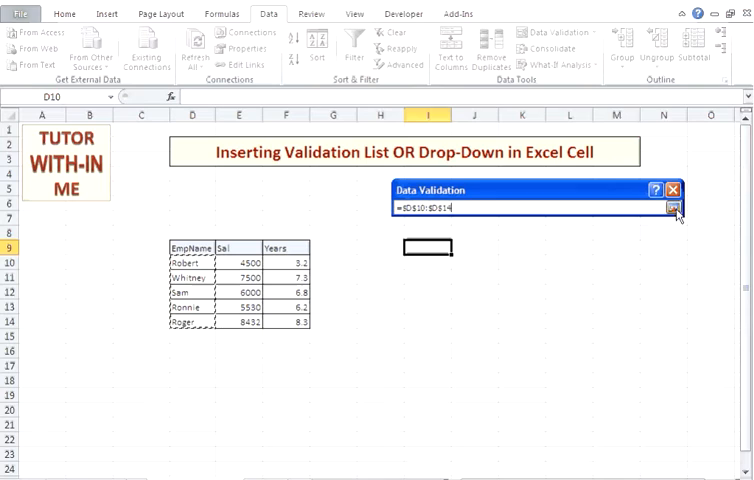
left_click(676, 208)
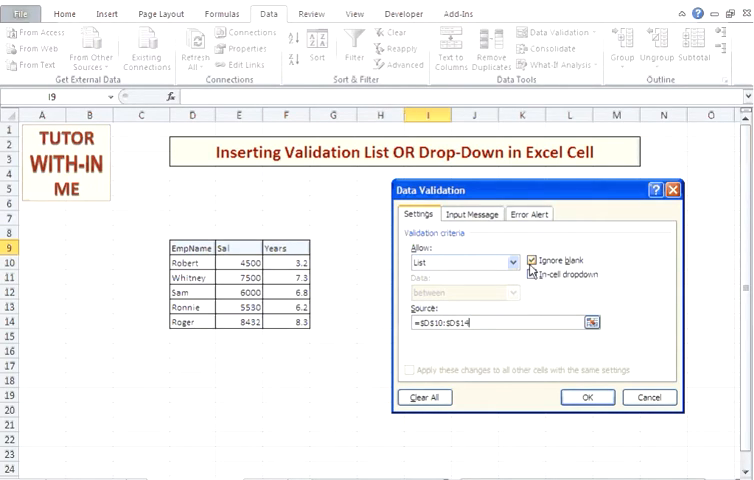
- Confirm the settings so I9 gets its employee-name drop-down
left_click(530, 274)
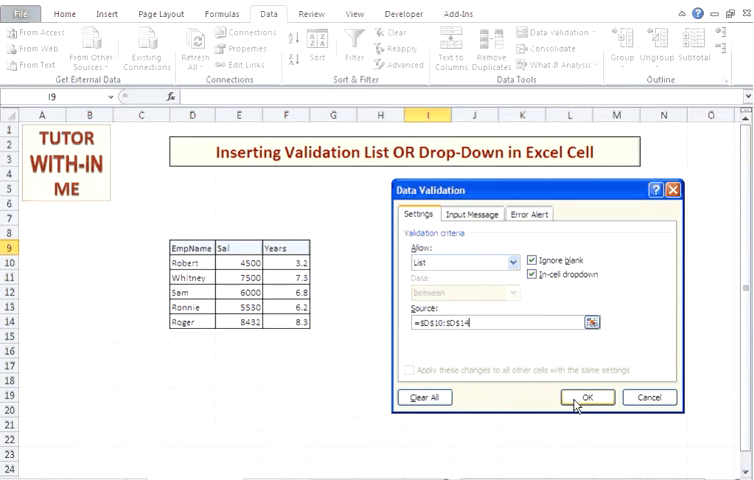
left_click(586, 396)
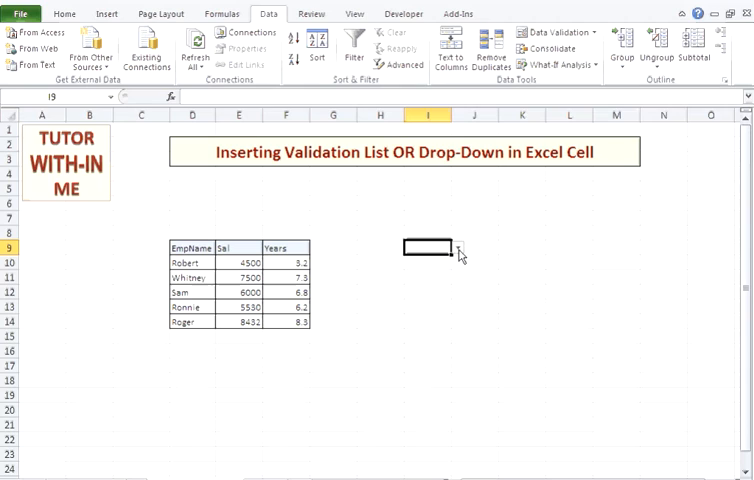
- Choose Sam from I9's list; the typed entry 'annsfdn' is rejected and cancelled
left_click(460, 250)
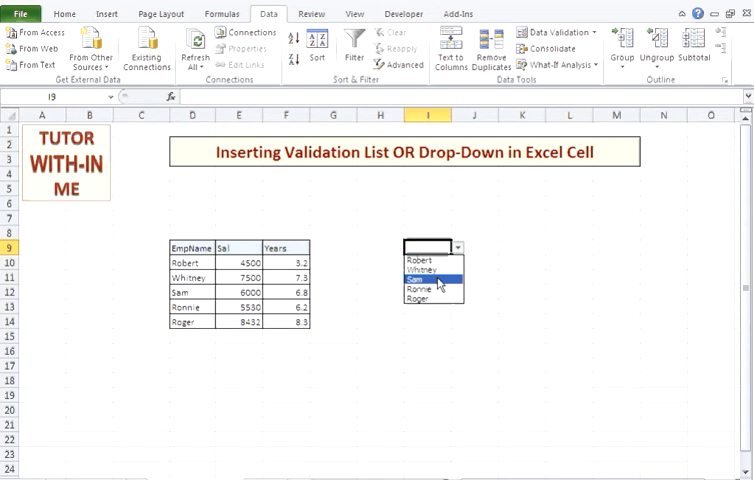
left_click(424, 284)
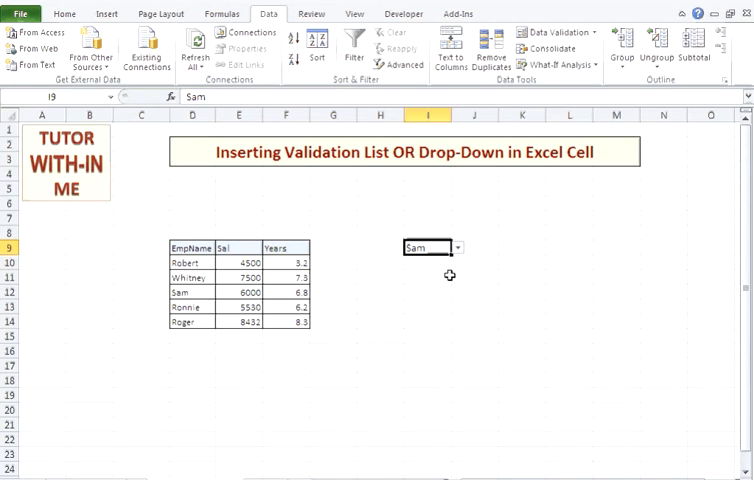
type("annsfdn")
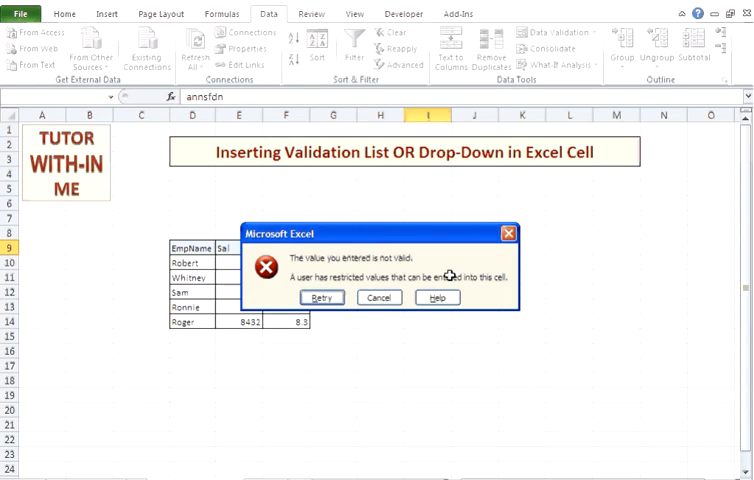
left_click(378, 296)
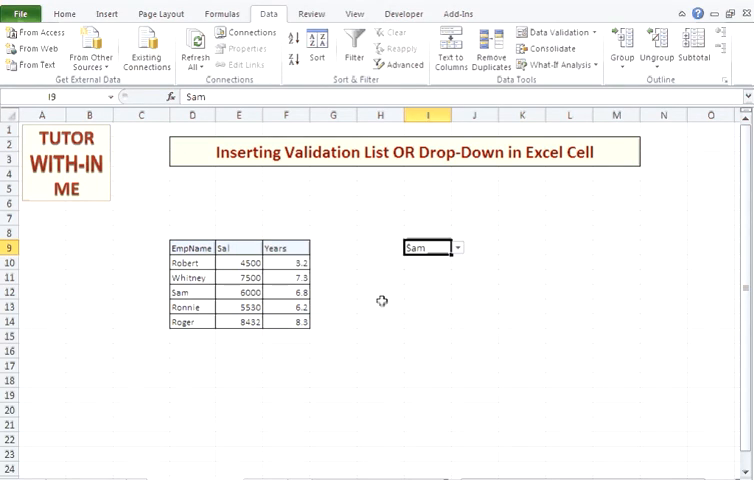
mouse_move(428, 288)
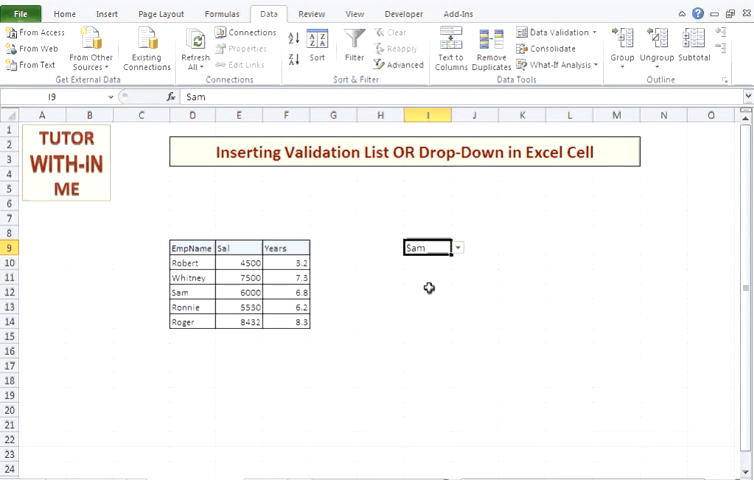
left_click(426, 258)
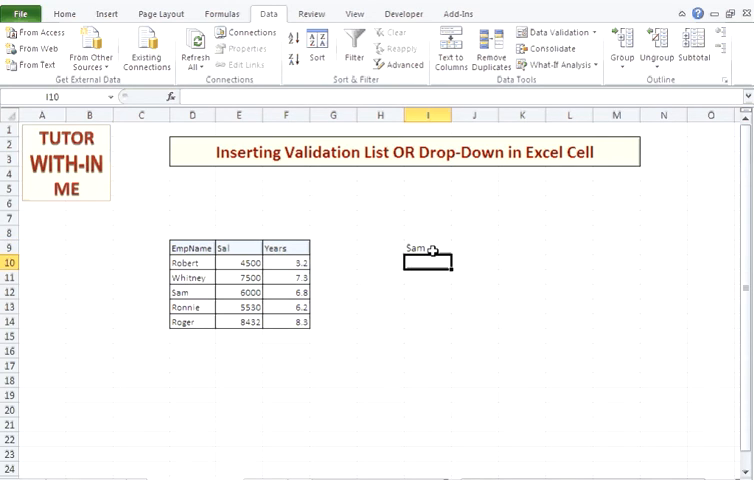
- Disable the In-cell dropdown option for I9, keeping the name-list rule and Sam
left_click(544, 32)
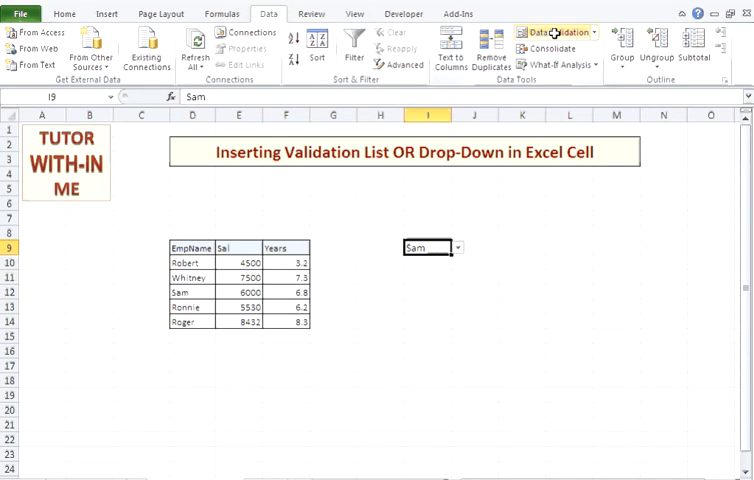
left_click(544, 32)
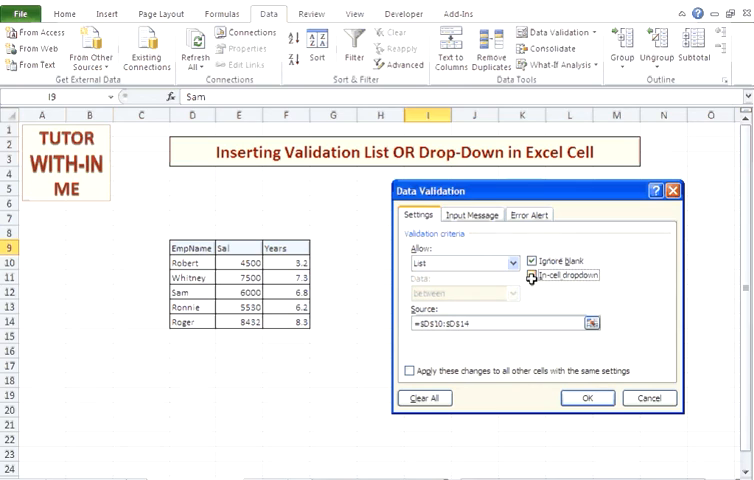
left_click(588, 398)
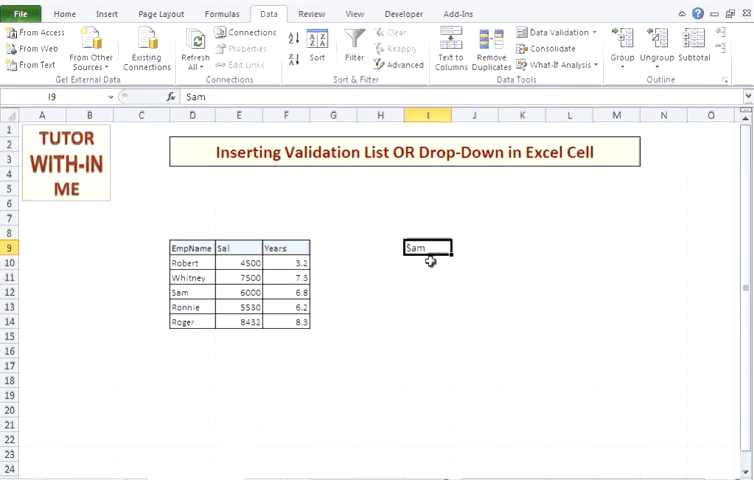
- Try typing 'gfgjfgj', then re-enable the In-cell dropdown for I9
type("gfgjfgj")
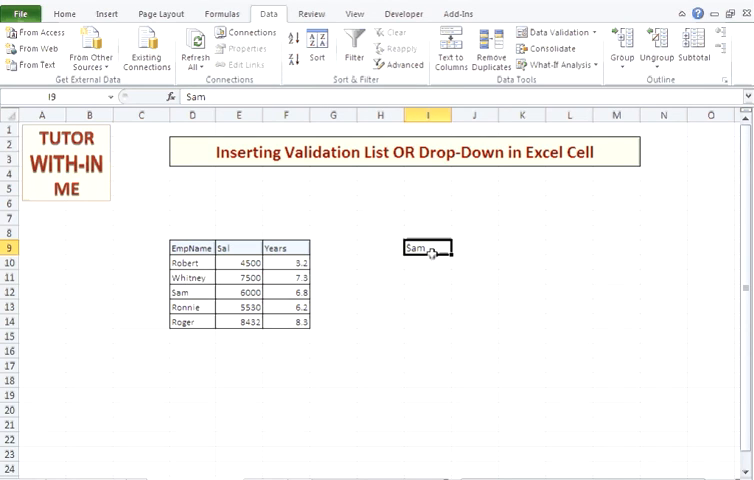
left_click(552, 32)
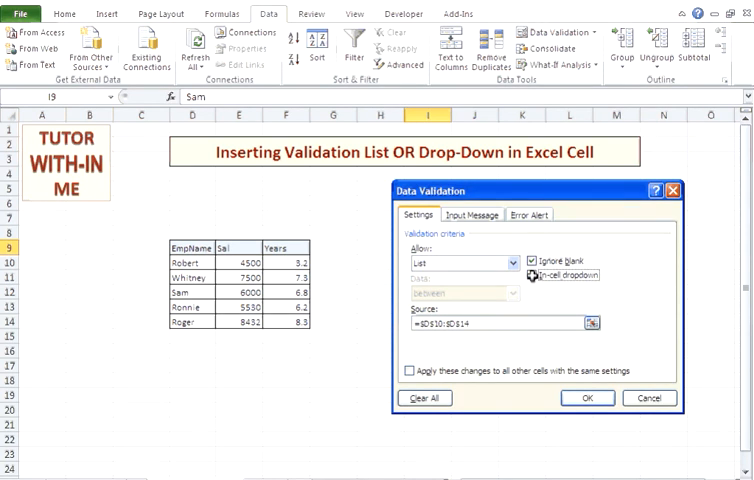
left_click(588, 398)
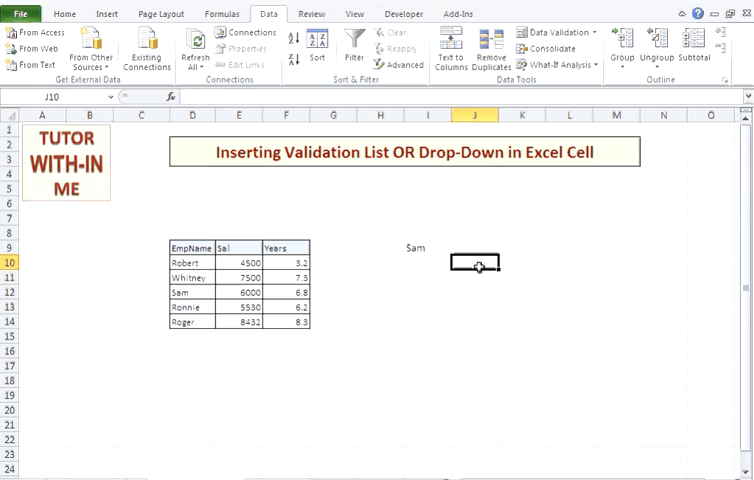